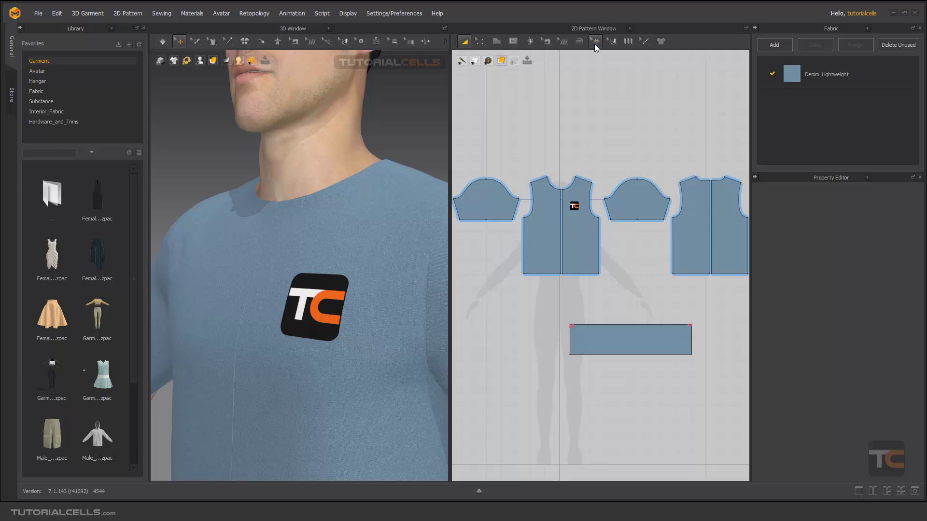
mouse_move(596, 40)
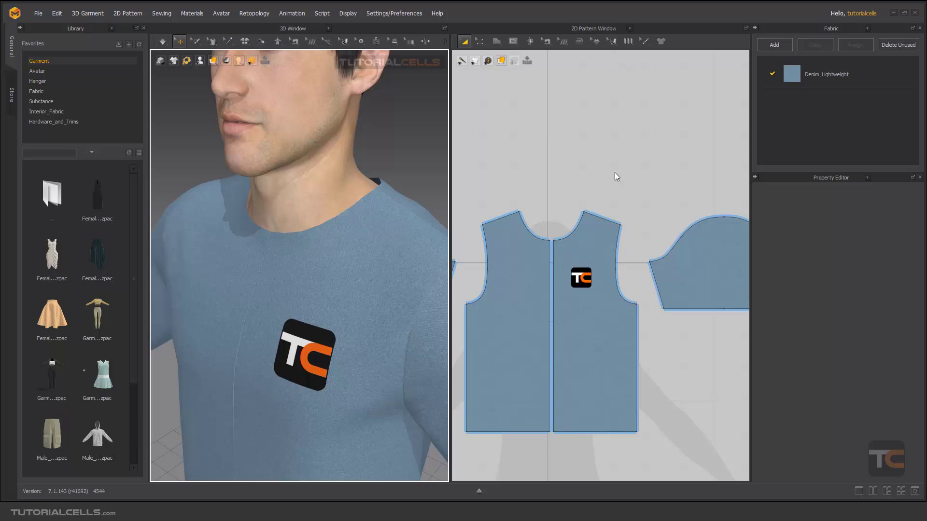
mouse_move(542, 88)
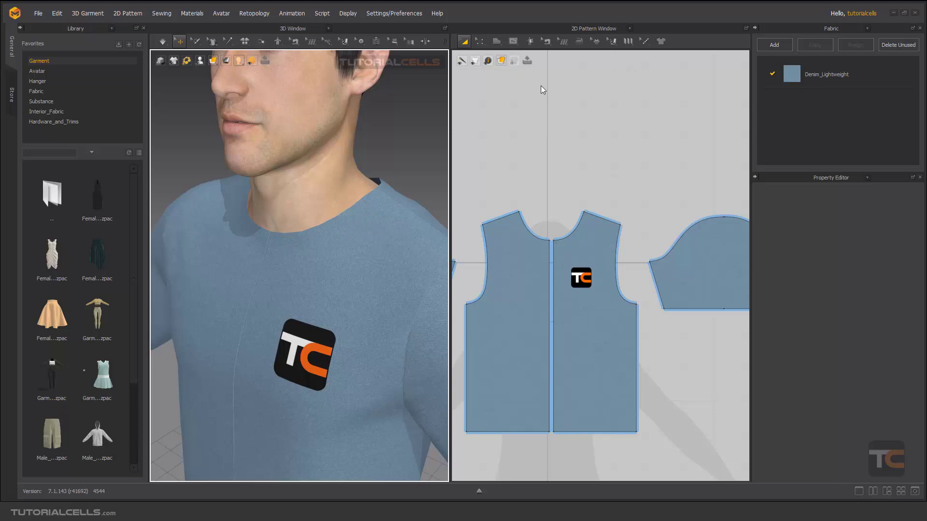
mouse_move(595, 40)
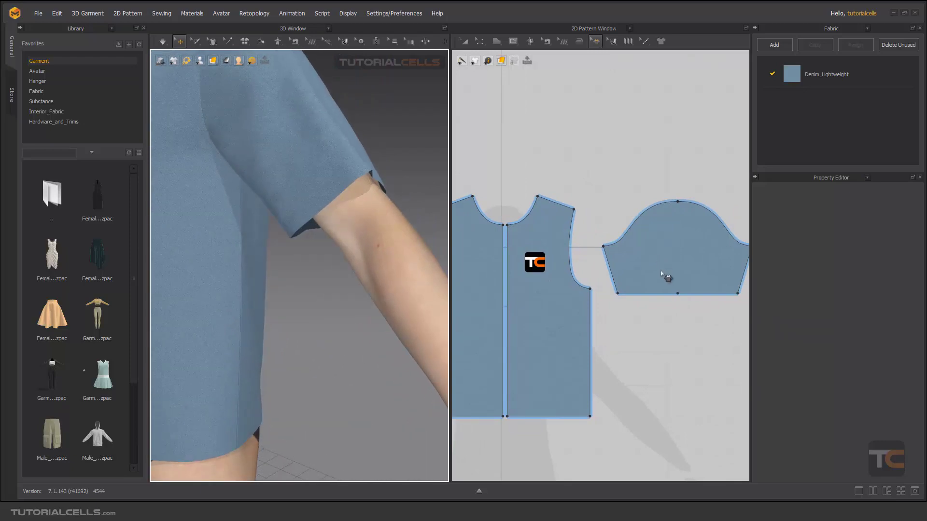
Enable seam taping on the sleeve's bottom hem line and widen it stepwise to 15 mm.
left_click(602, 266)
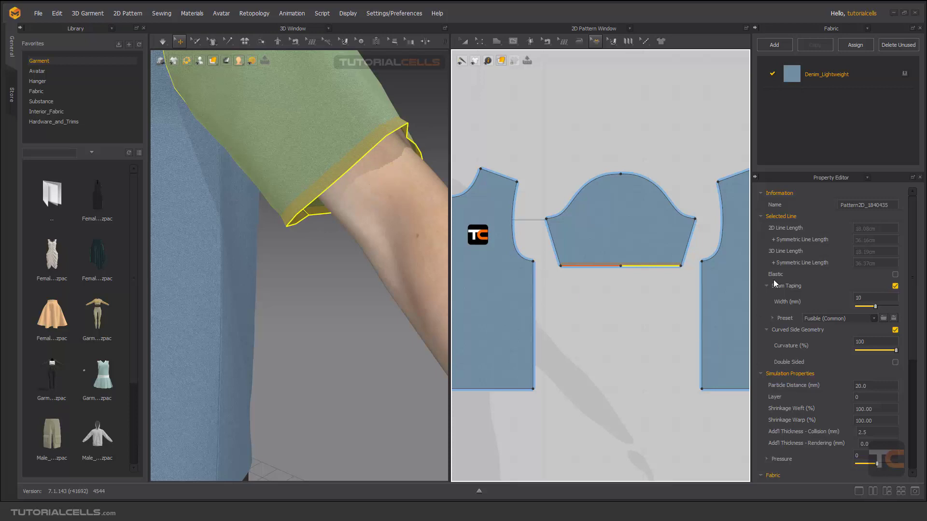
mouse_move(792, 292)
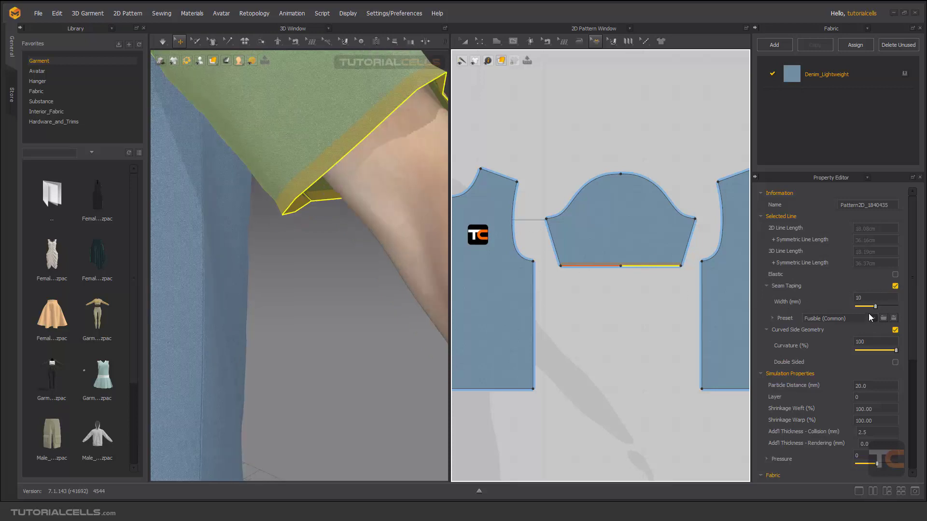
left_click_drag(859, 306, 871, 306)
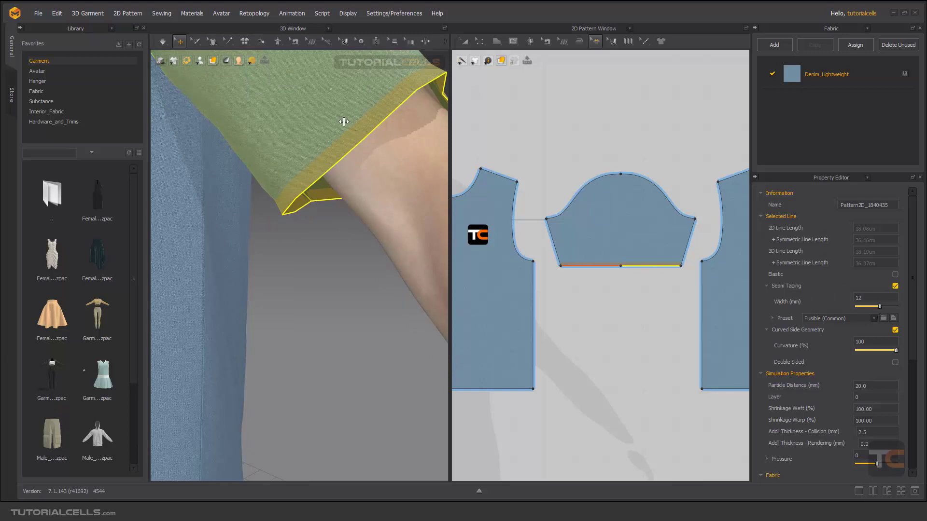
mouse_move(841, 316)
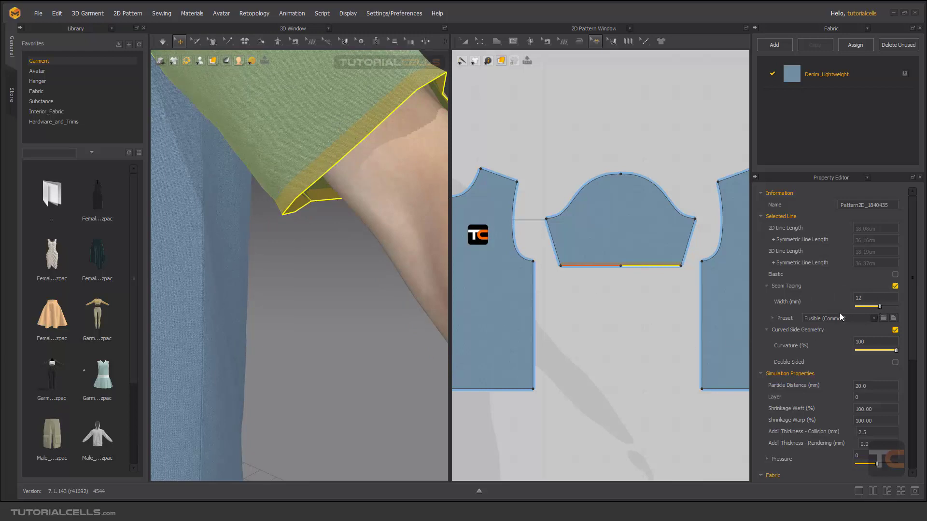
left_click_drag(880, 307, 885, 307)
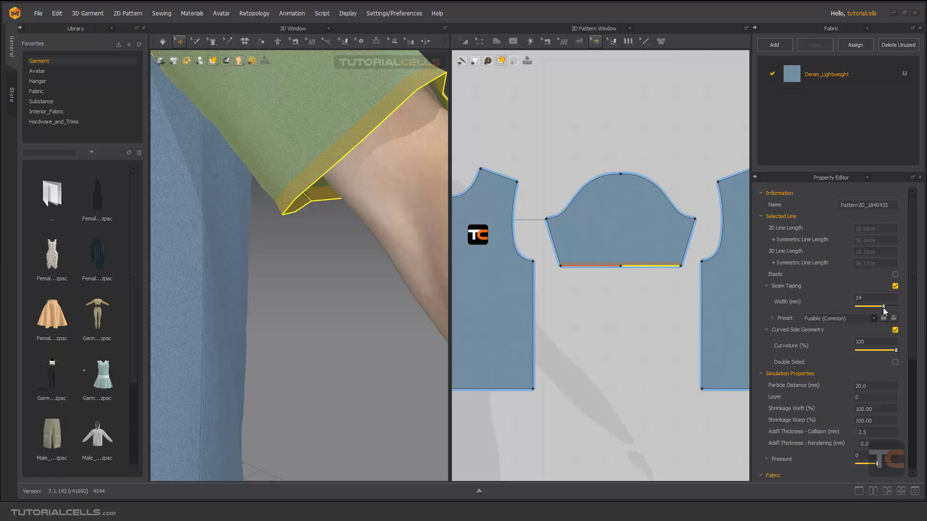
left_click_drag(880, 306, 887, 306)
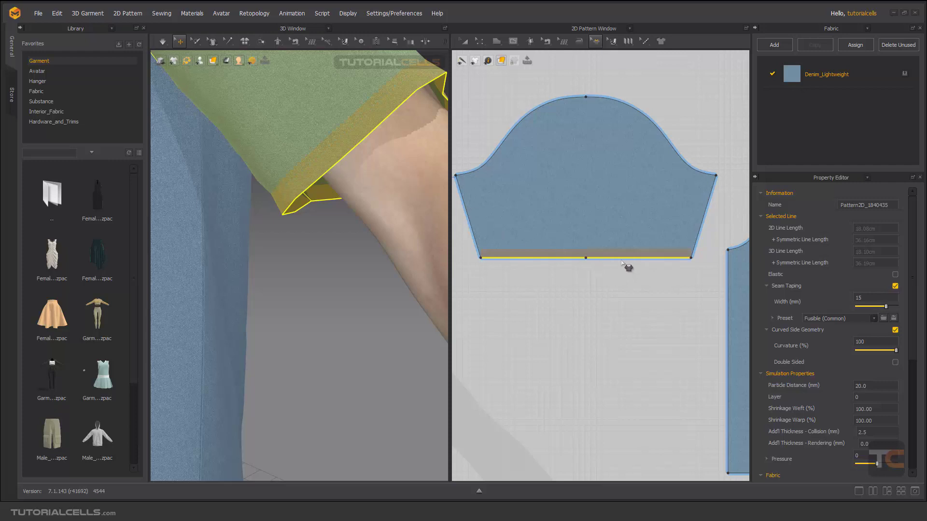
Select the full 36 cm sleeve hem carrying the 15 mm seam tape.
left_click_drag(880, 306, 885, 306)
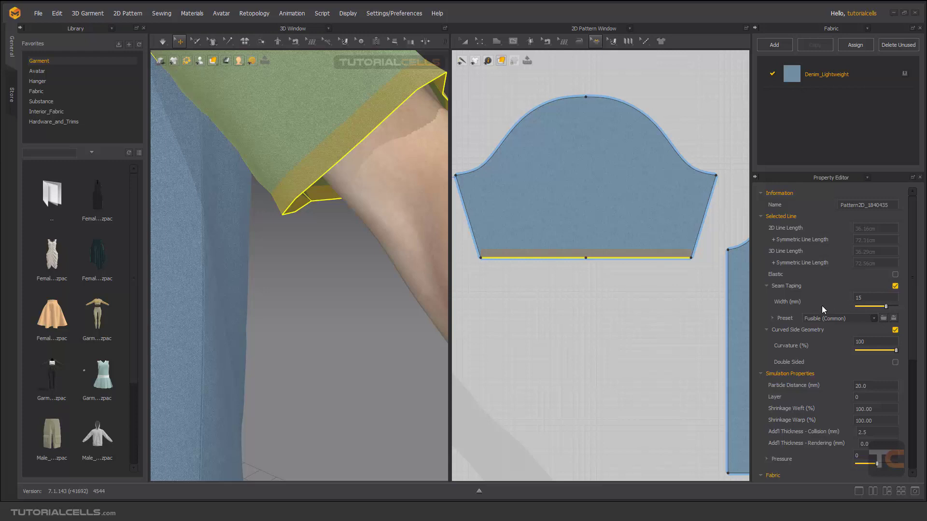
mouse_move(735, 300)
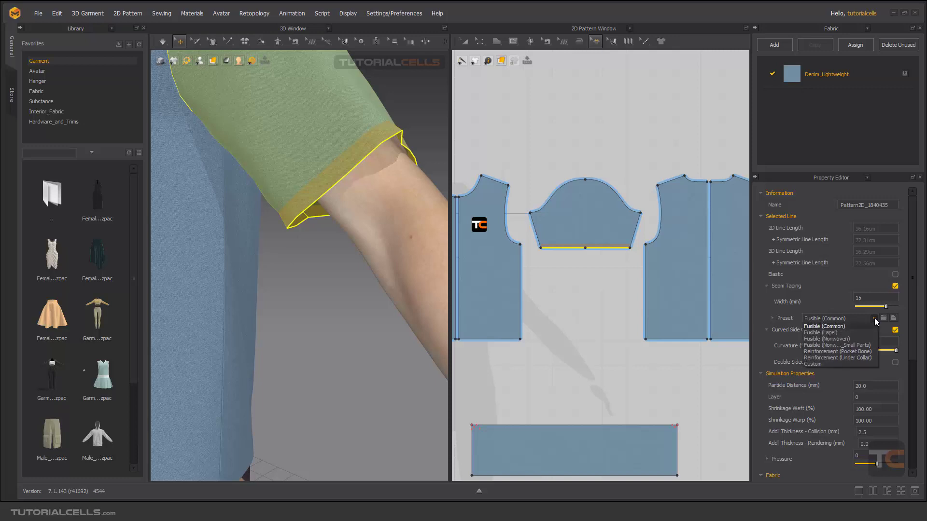
Keep the Fusible (Common) tape preset on the 15 mm hem tape and review its fabric properties.
left_click(823, 326)
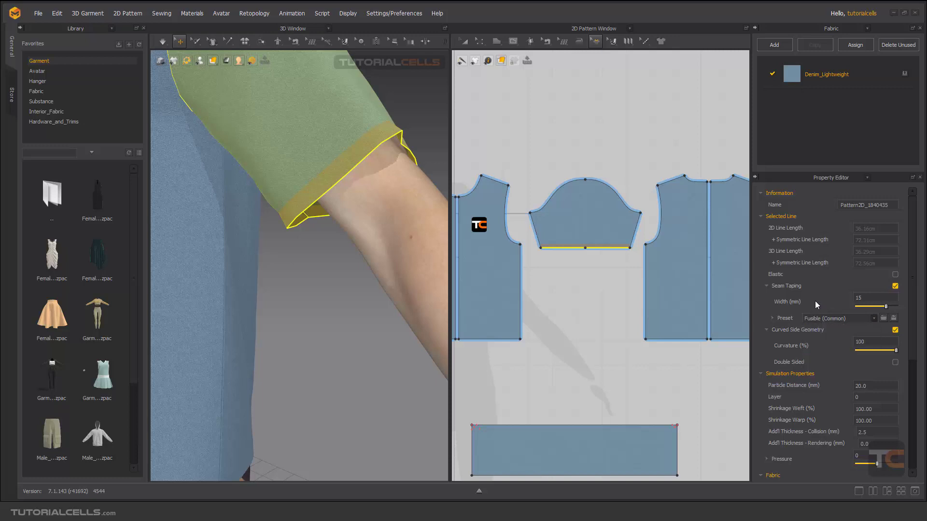
left_click(772, 317)
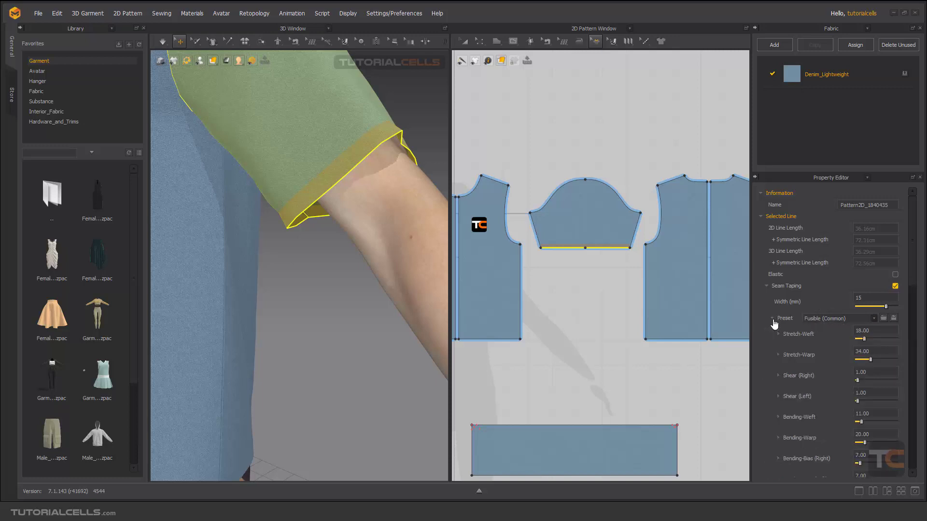
mouse_move(912, 278)
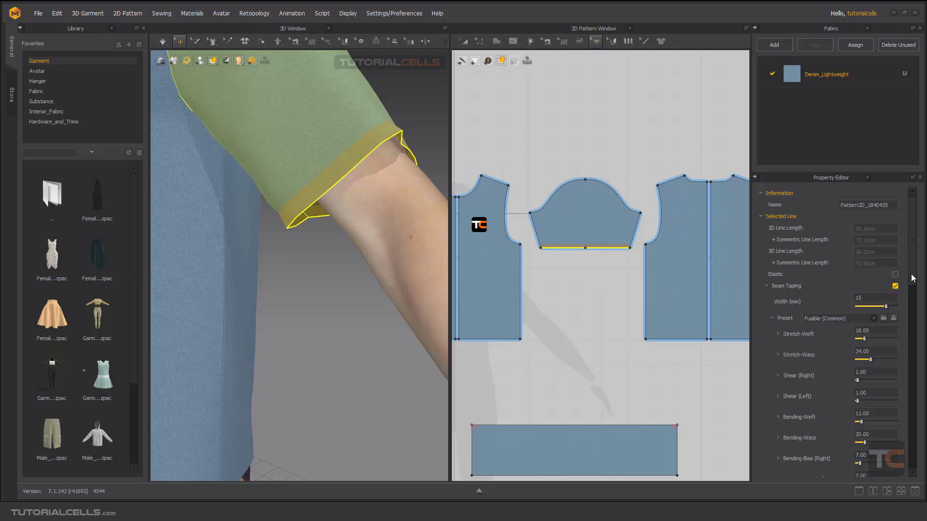
scroll("down", 3)
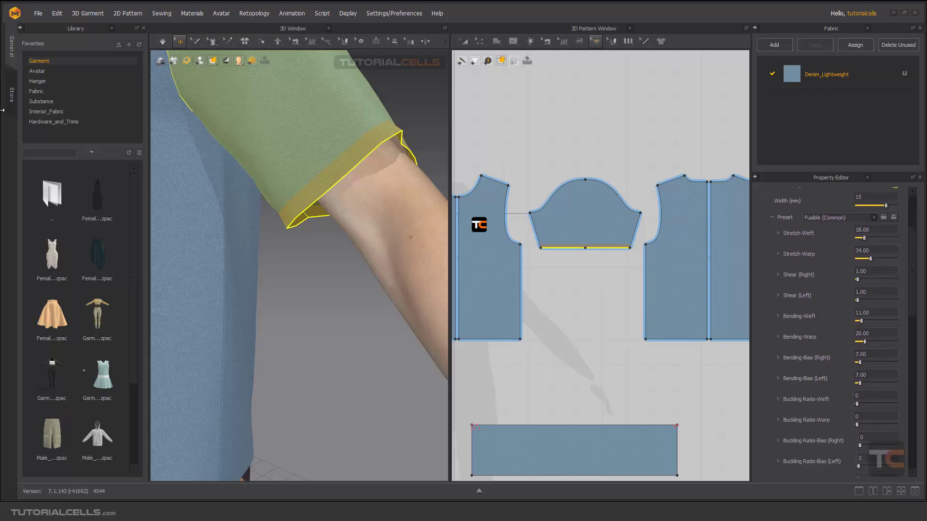
left_click(36, 90)
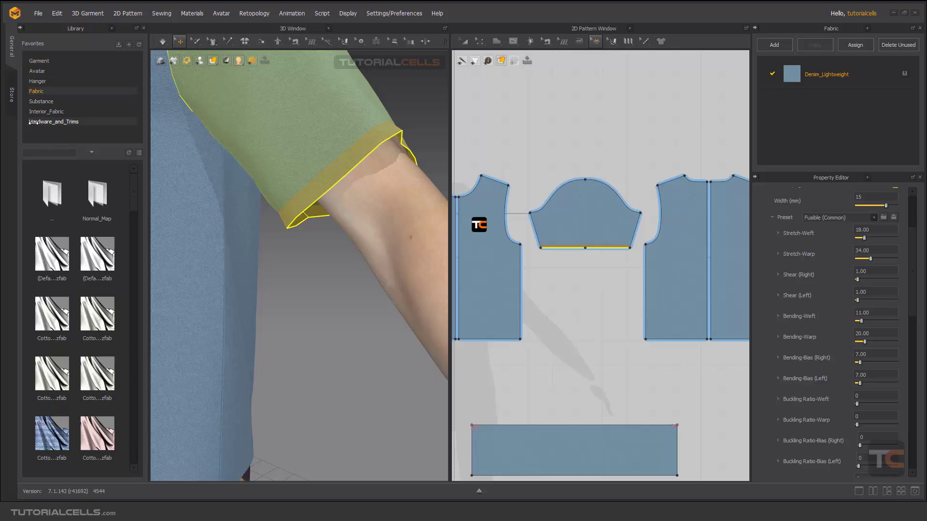
mouse_move(807, 312)
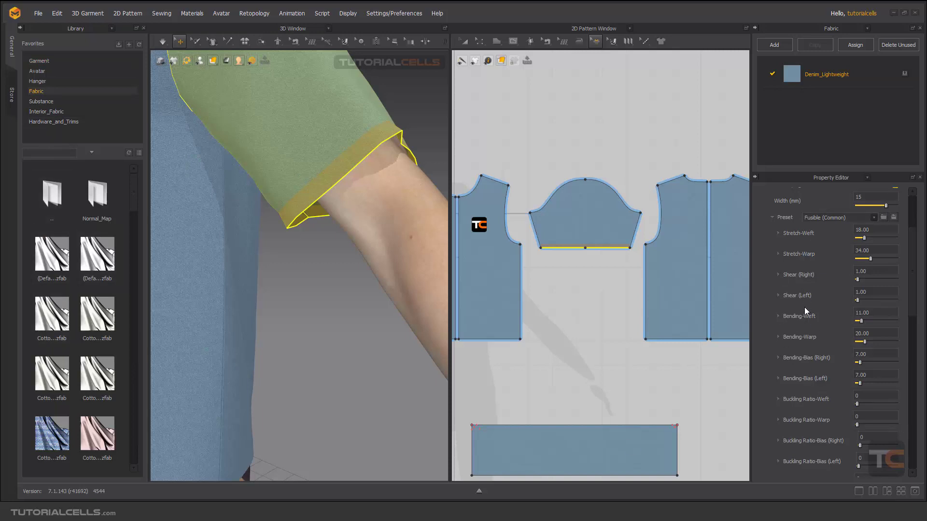
mouse_move(839, 242)
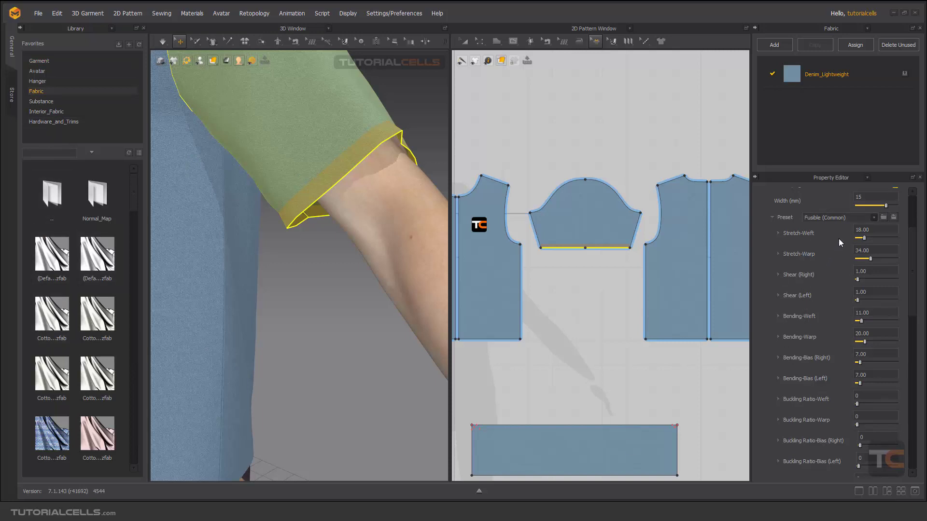
mouse_move(848, 447)
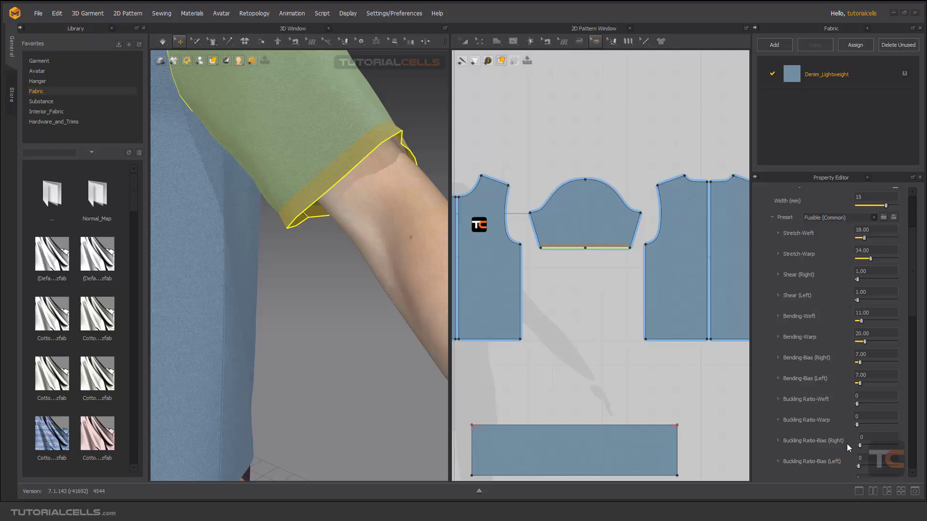
mouse_move(476, 222)
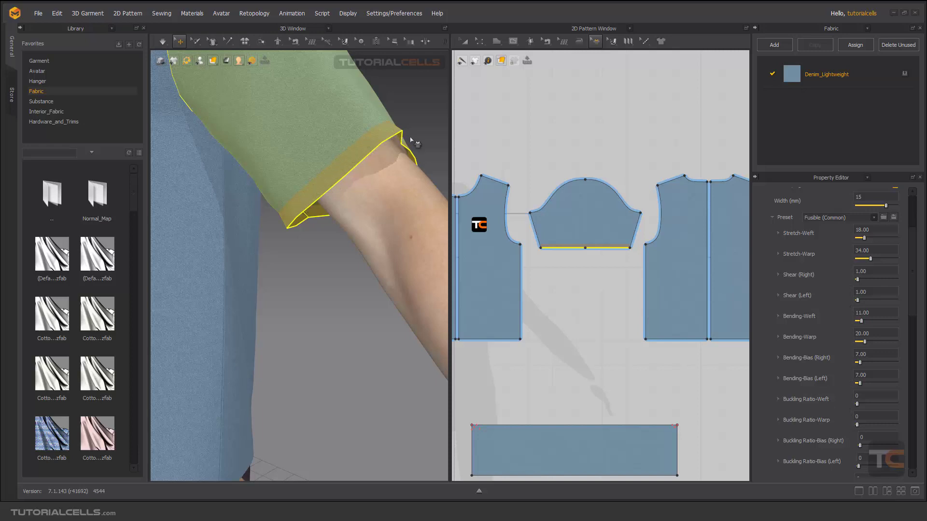
mouse_move(397, 147)
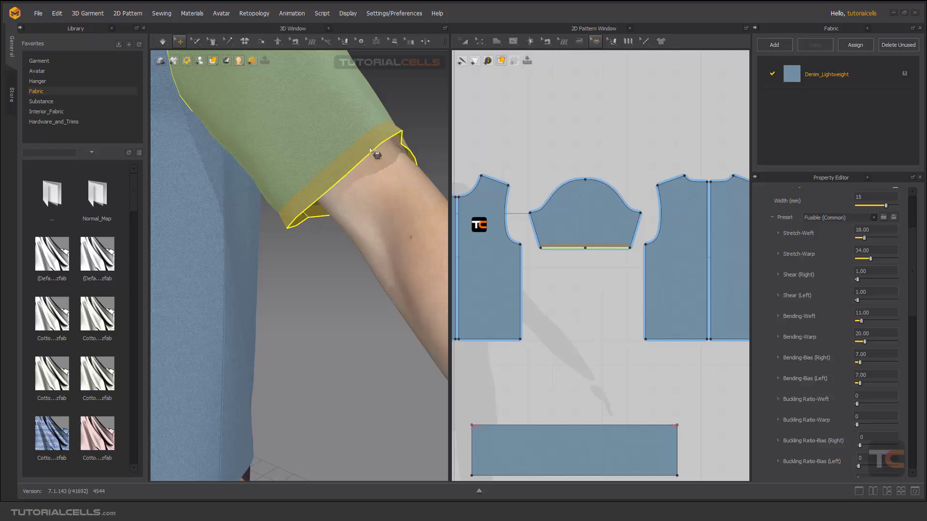
mouse_move(417, 140)
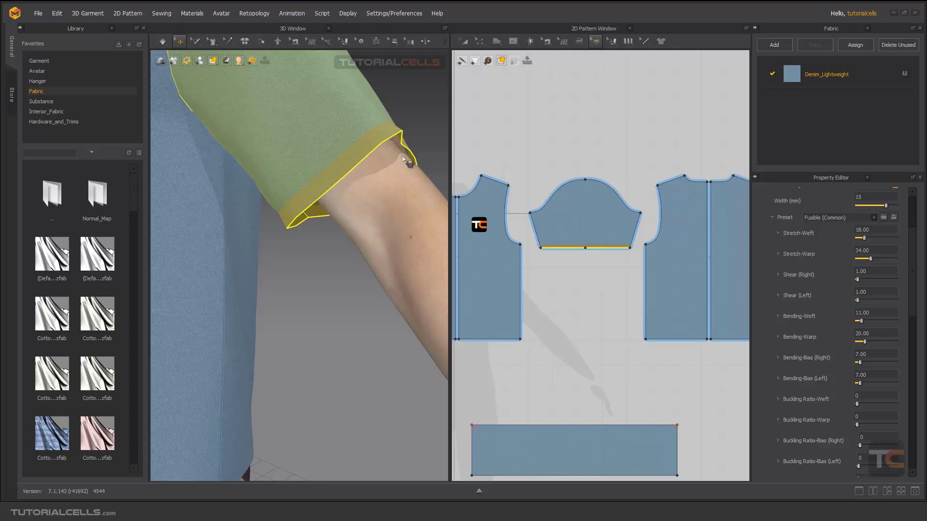
scroll("down", 3)
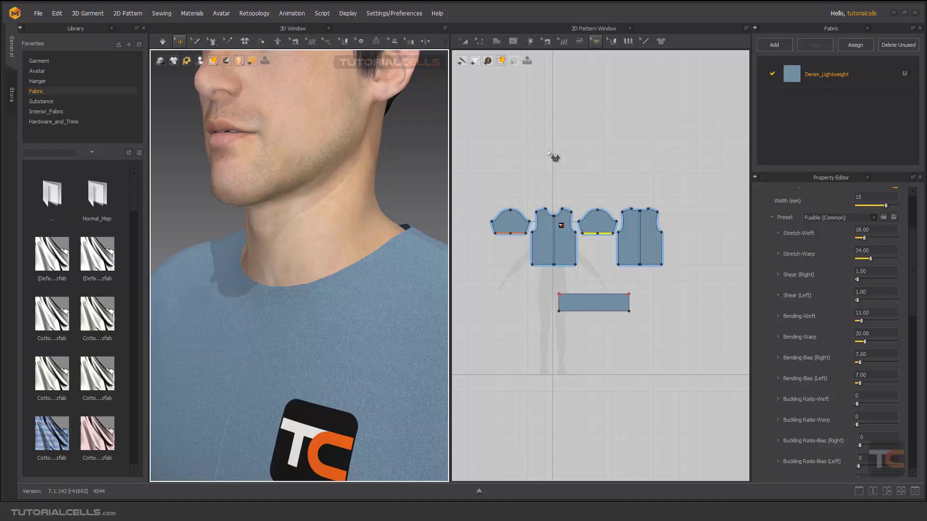
Switch the Edit Pattern tool to Transform Point/Segment for selecting the neckline line.
left_click(480, 40)
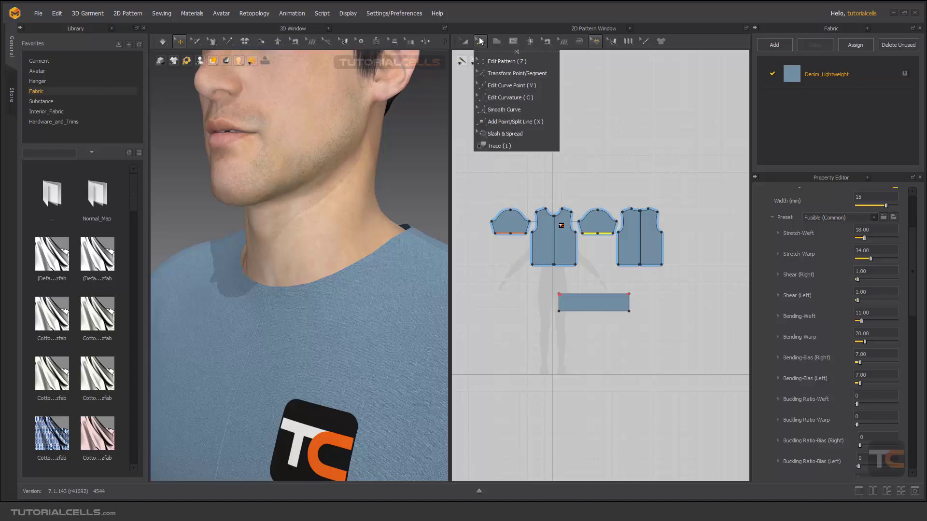
left_click(505, 61)
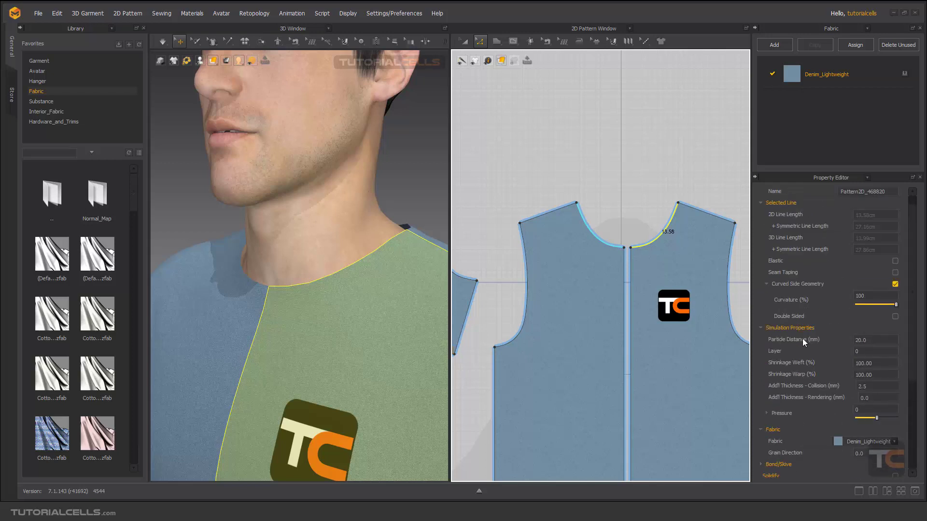
mouse_move(775, 277)
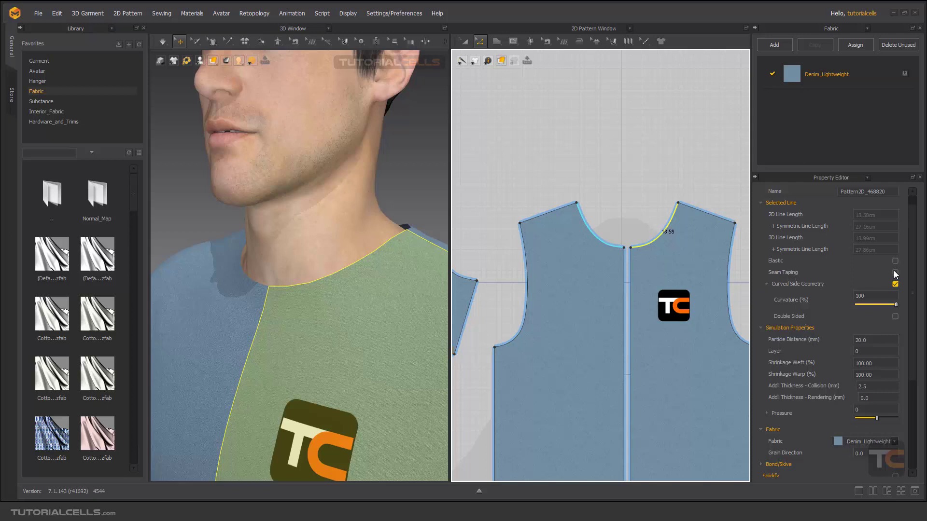
Enable seam taping on the front neckline outline and widen it from 10 mm to 14 mm.
left_click(894, 273)
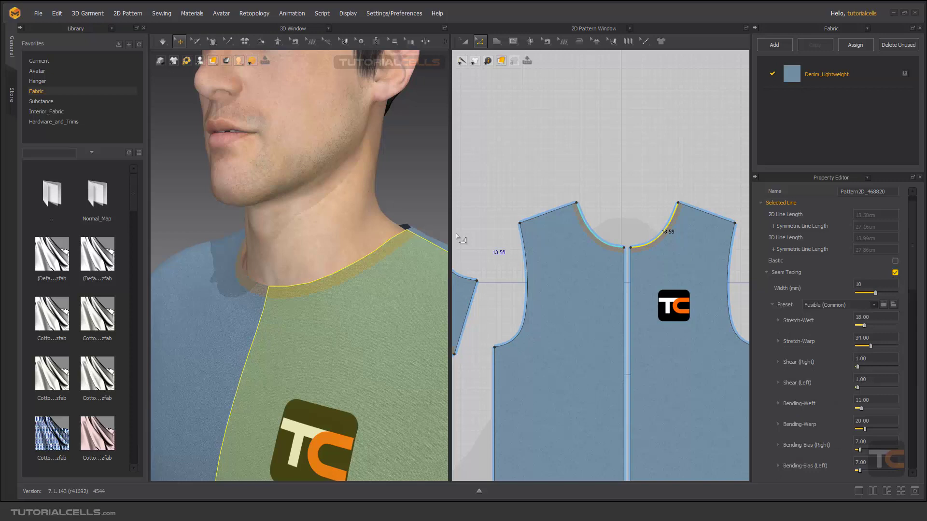
mouse_move(383, 258)
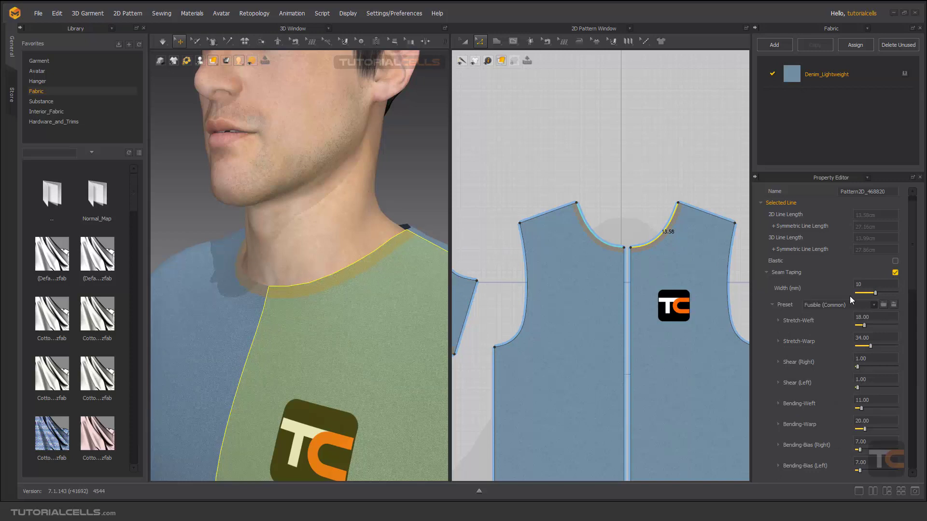
left_click_drag(871, 295, 880, 295)
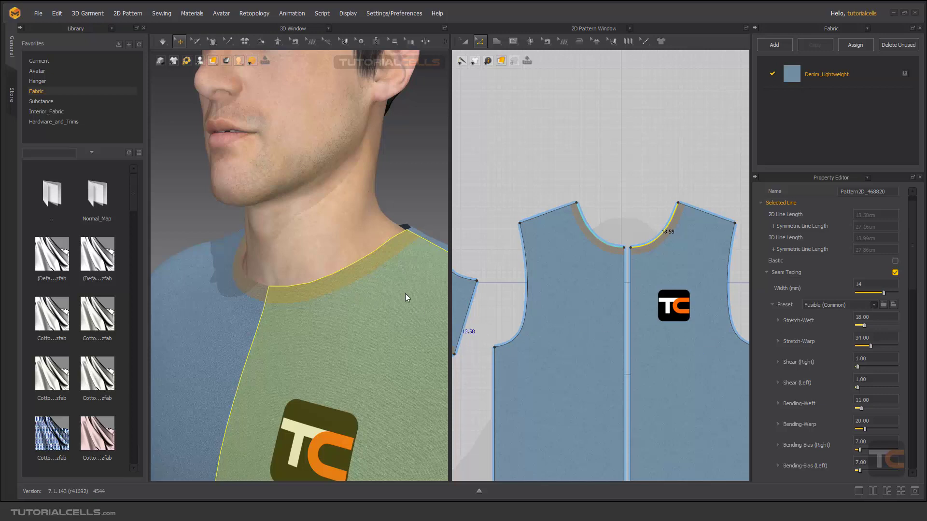
scroll("down", 3)
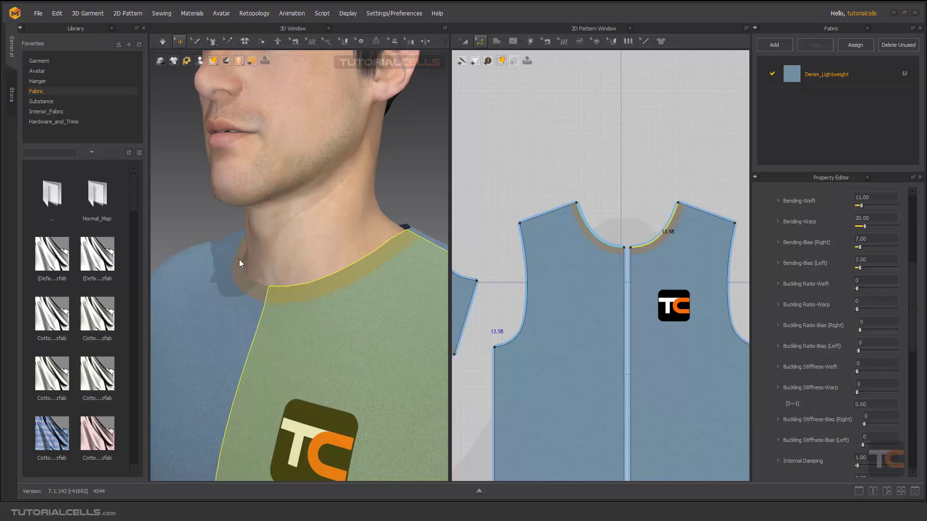
mouse_move(403, 237)
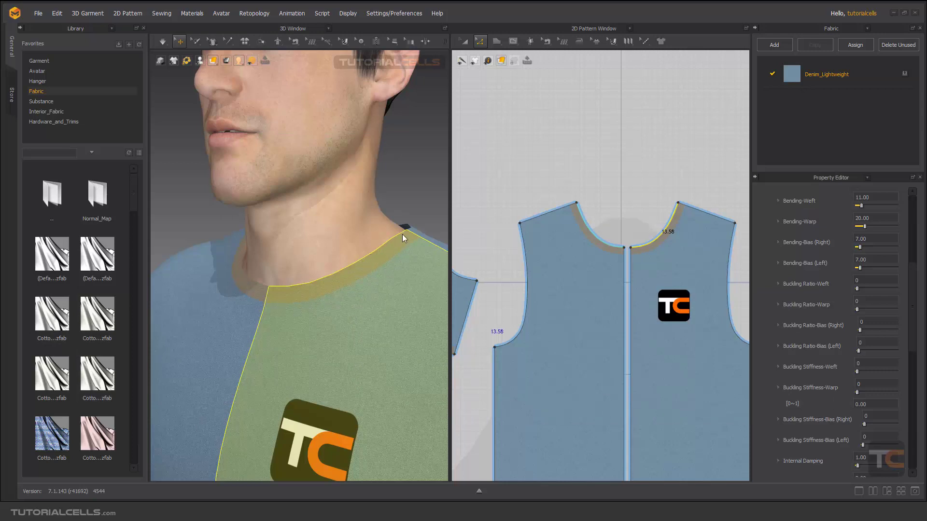
mouse_move(293, 306)
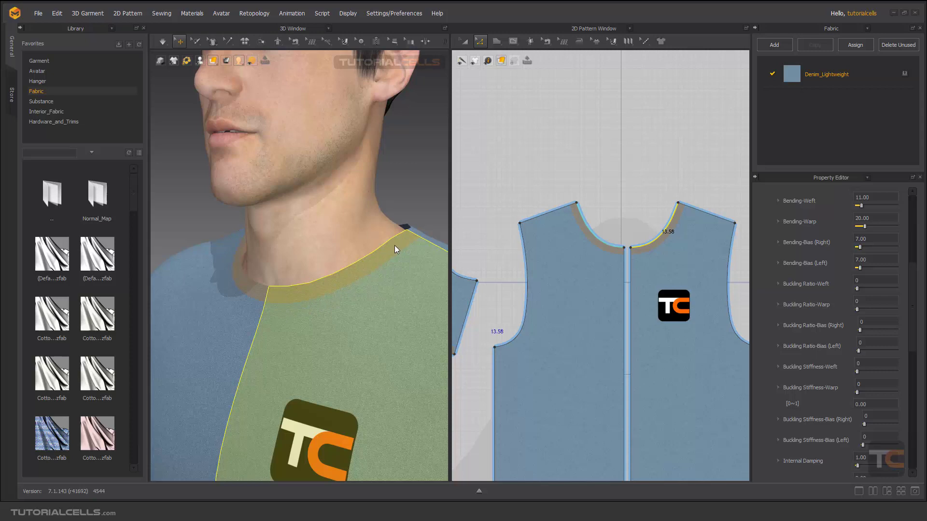
mouse_move(596, 41)
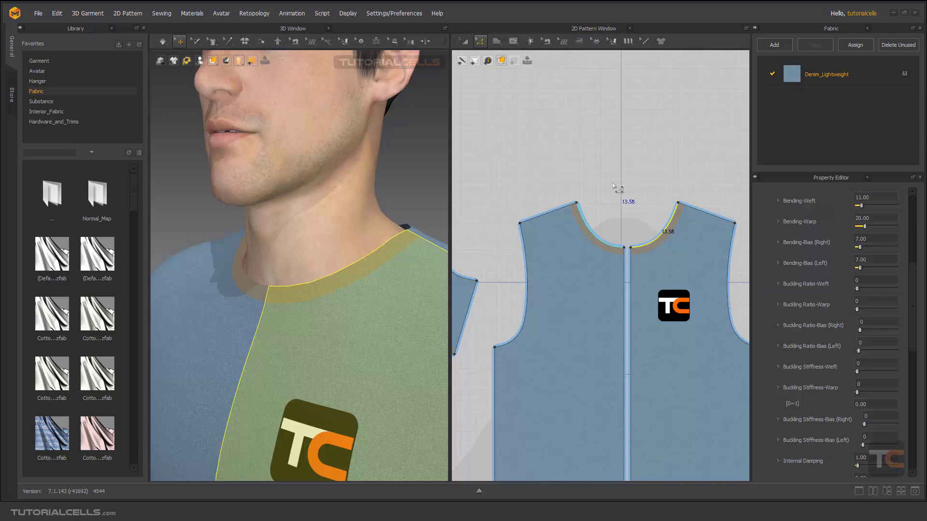
mouse_move(593, 226)
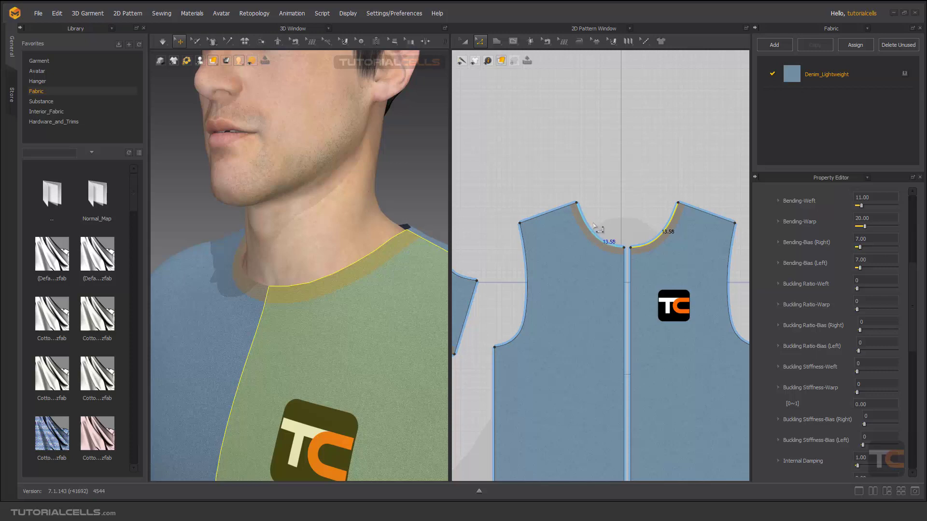
mouse_move(677, 228)
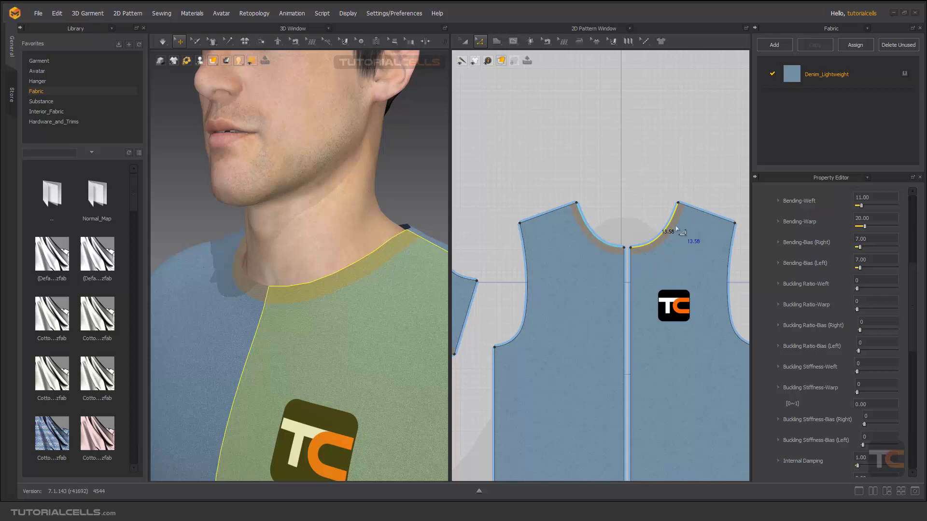
mouse_move(668, 212)
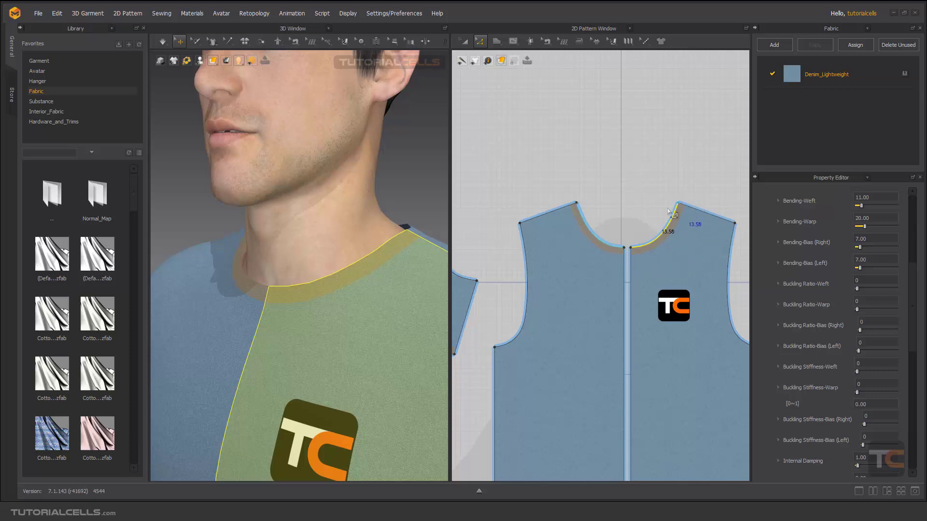